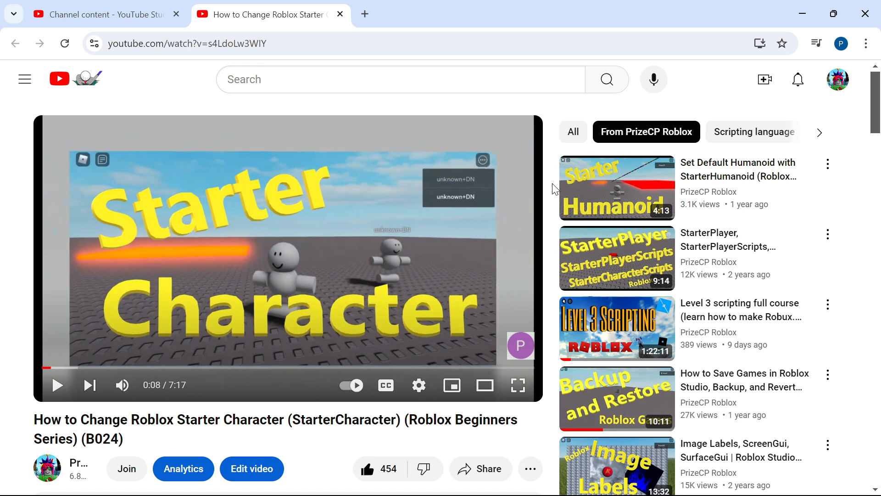
pyautogui.moveTo(221, 425)
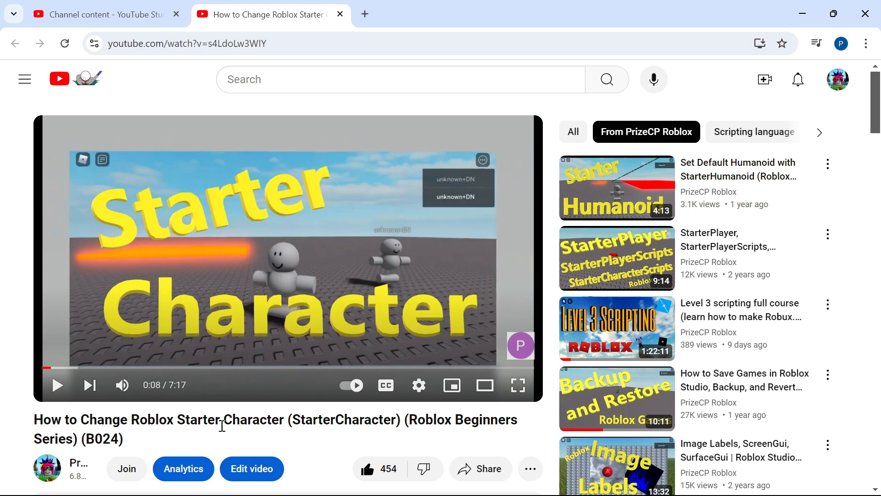
# Scroll the StarterCharacter video page down to the comment asking how some players keep their normal avatar
pyautogui.scroll(-3)
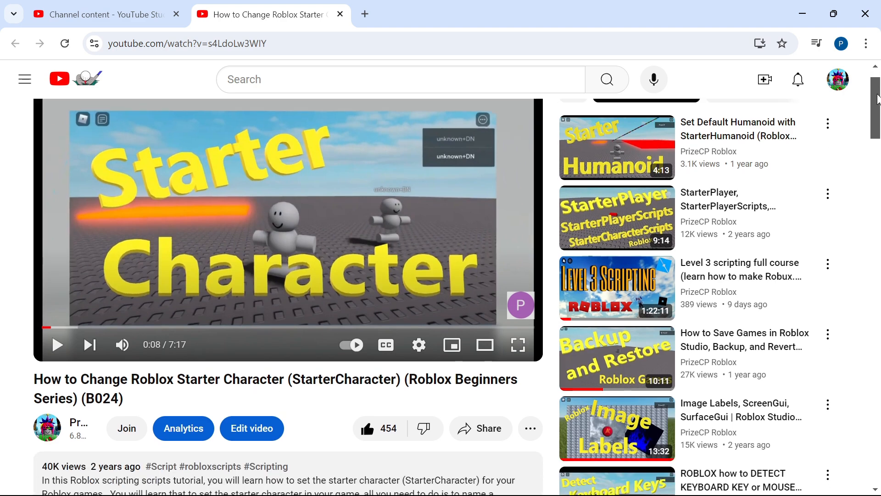
pyautogui.scroll(-3)
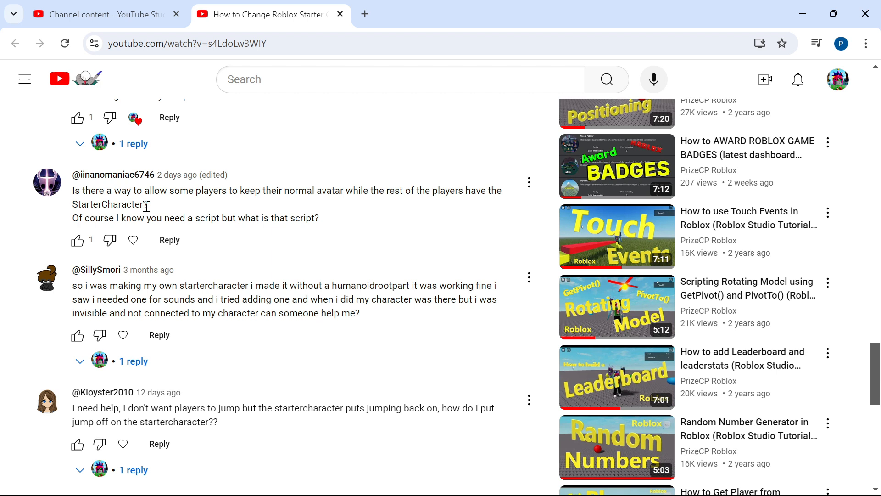
pyautogui.moveTo(312, 207)
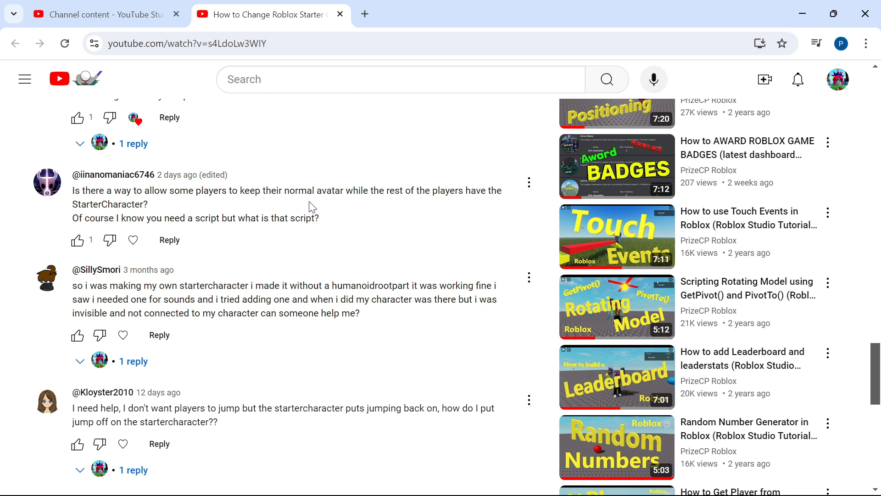
pyautogui.moveTo(418, 210)
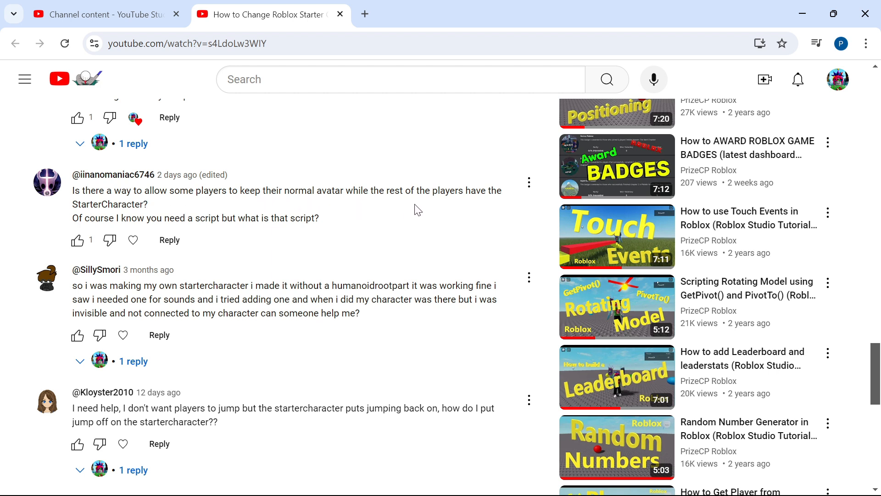
pyautogui.moveTo(85, 234)
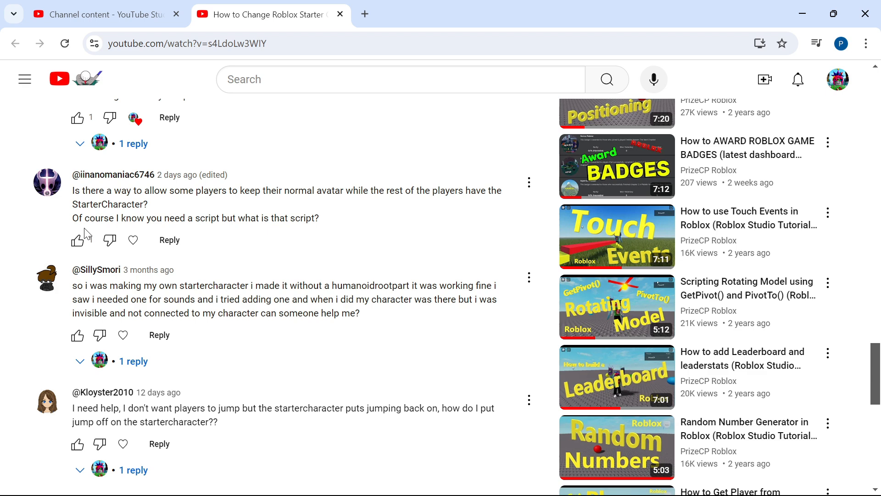
pyautogui.click(77, 240)
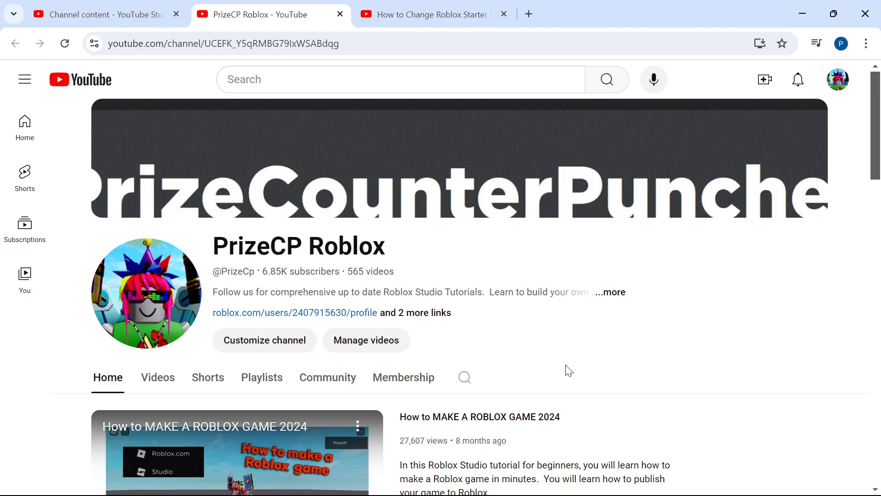
pyautogui.moveTo(485, 347)
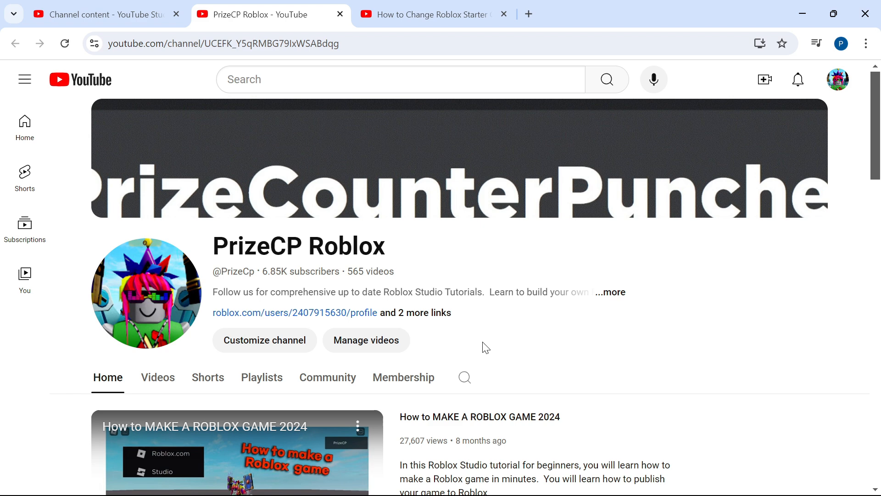
pyautogui.moveTo(405, 256)
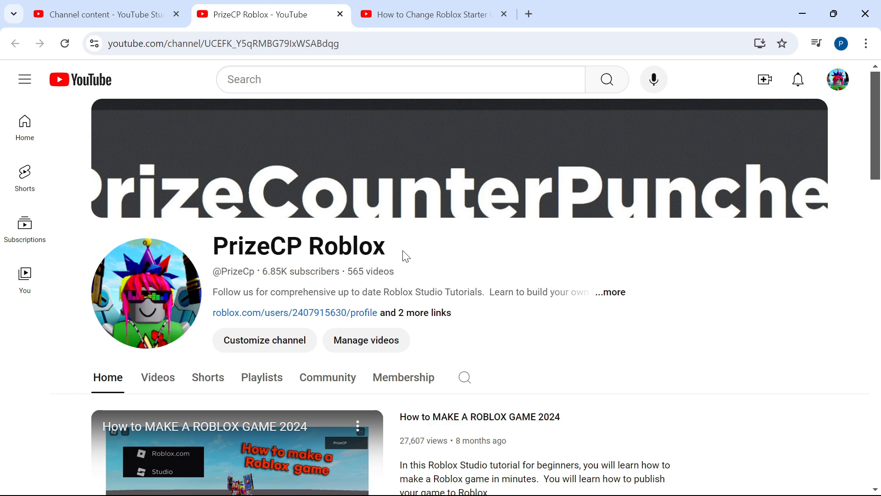
# Scroll the PrizeCP channel Home page down to the ROBLOX STUDIO & SCRIPTING FOR BEGINNERS playlist shelf
pyautogui.scroll(-3)
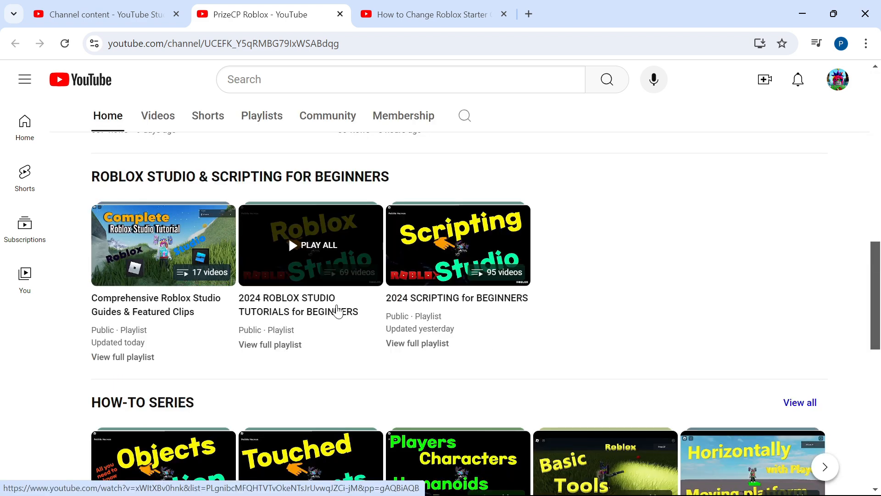
pyautogui.moveTo(149, 192)
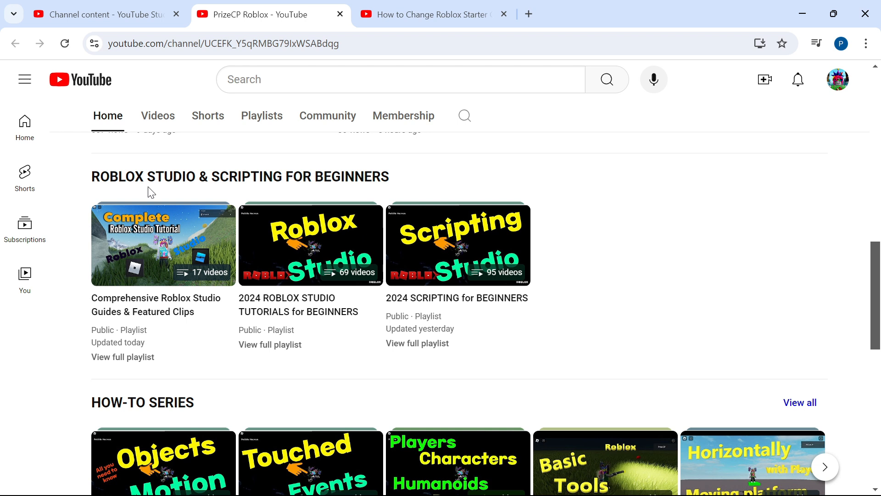
pyautogui.moveTo(350, 195)
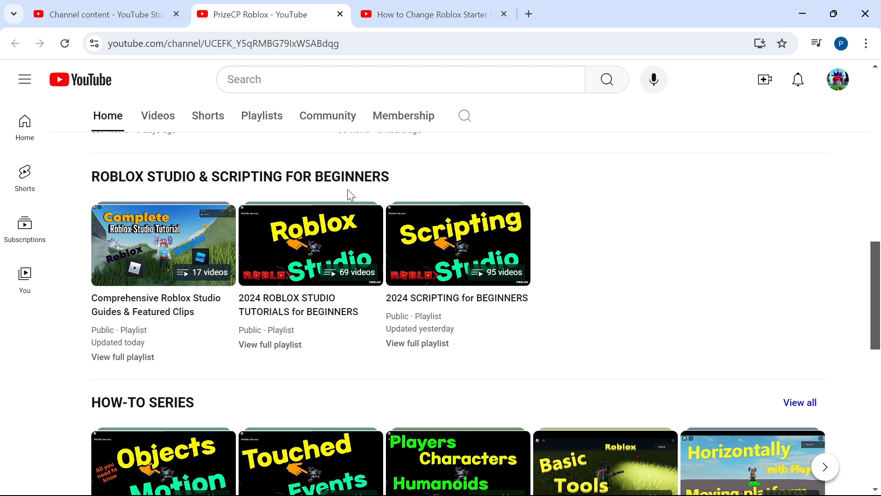
pyautogui.moveTo(162, 244)
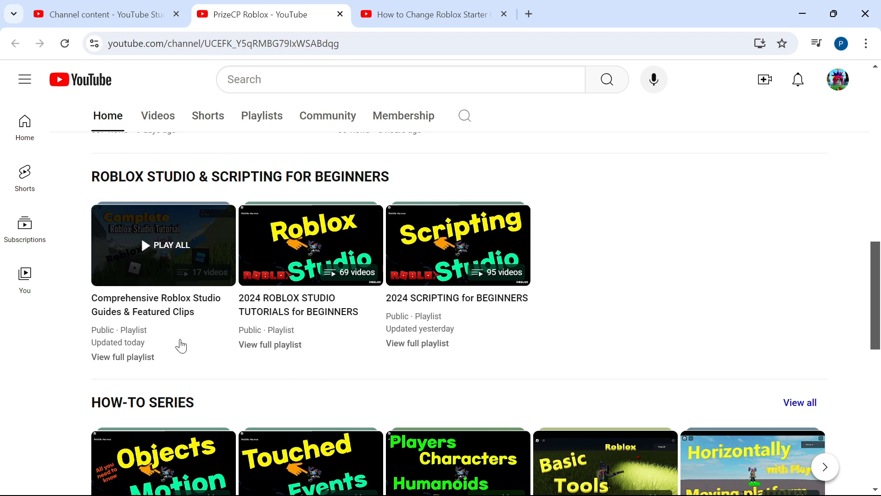
pyautogui.moveTo(171, 353)
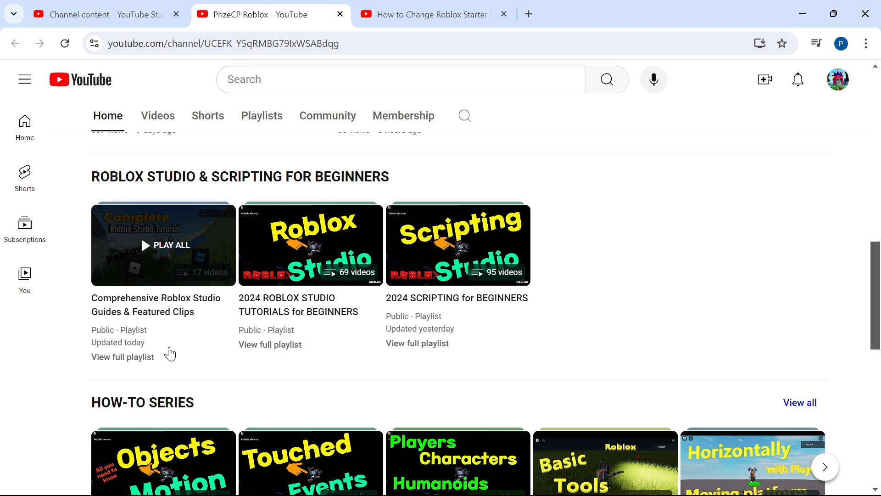
pyautogui.moveTo(144, 363)
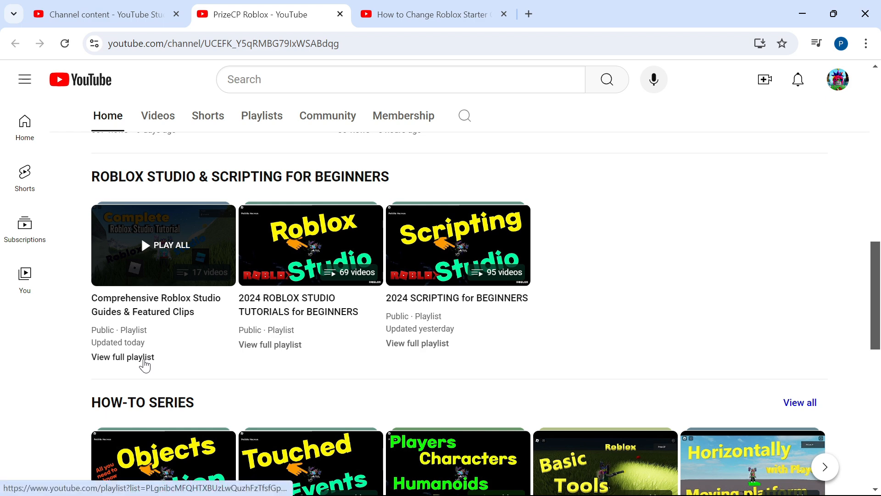
# View the full Comprehensive Roblox Studio Guides playlist and scroll to the 'Only You' special starter character video
pyautogui.click(122, 357)
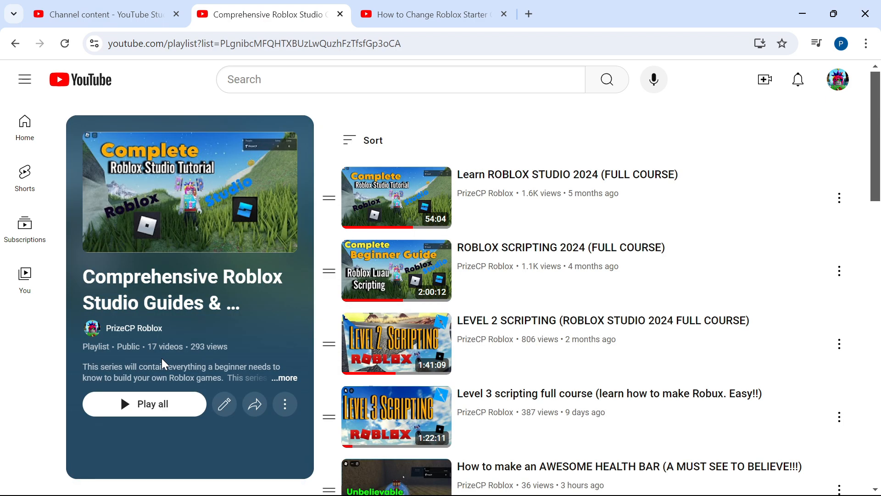
pyautogui.scroll(-3)
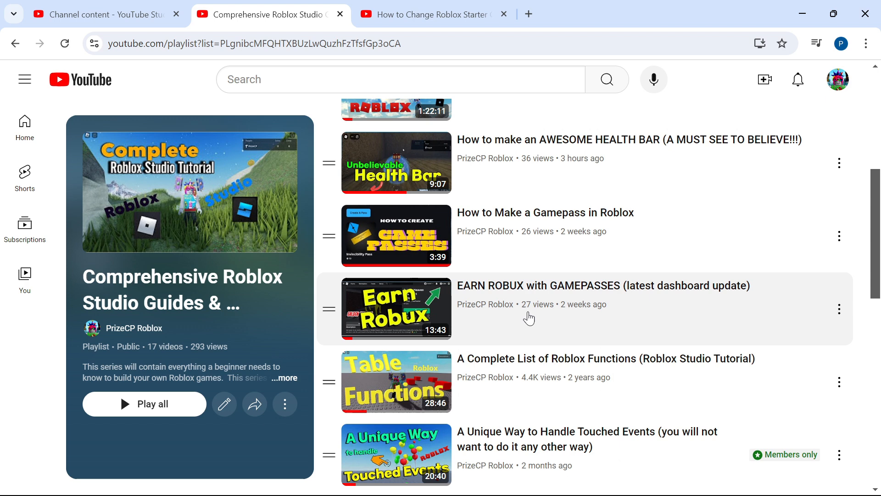
pyautogui.scroll(-3)
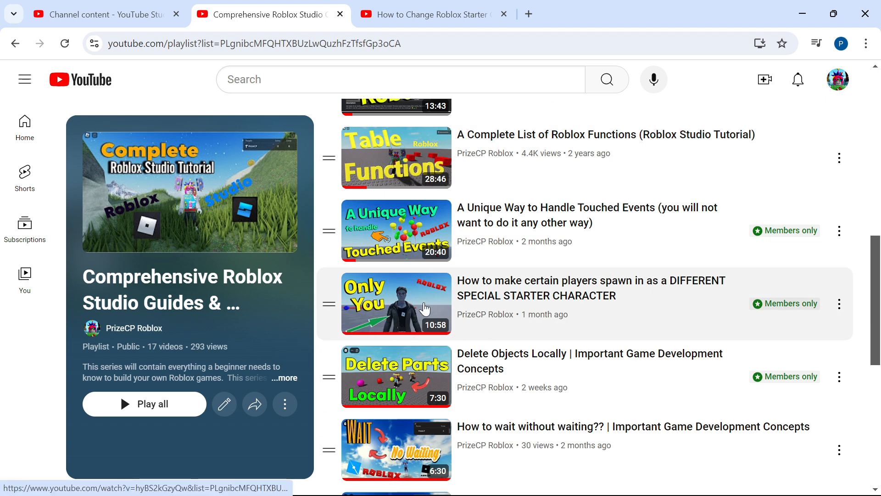
pyautogui.moveTo(649, 292)
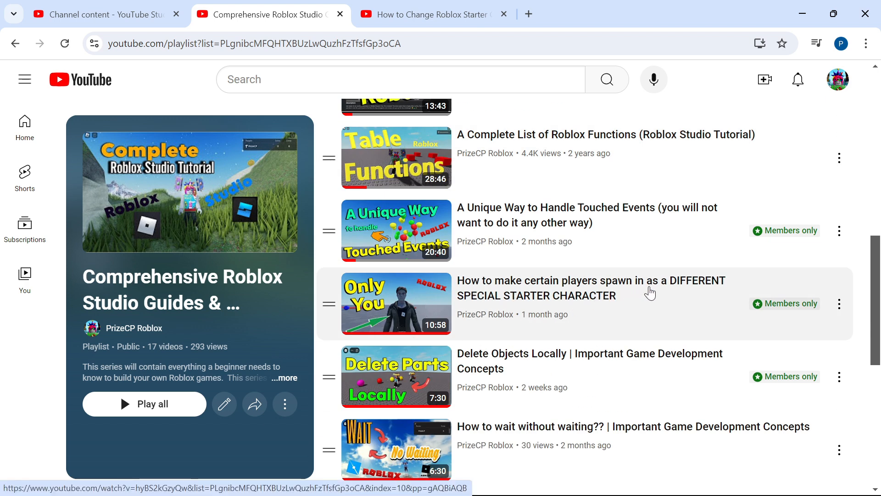
pyautogui.moveTo(649, 292)
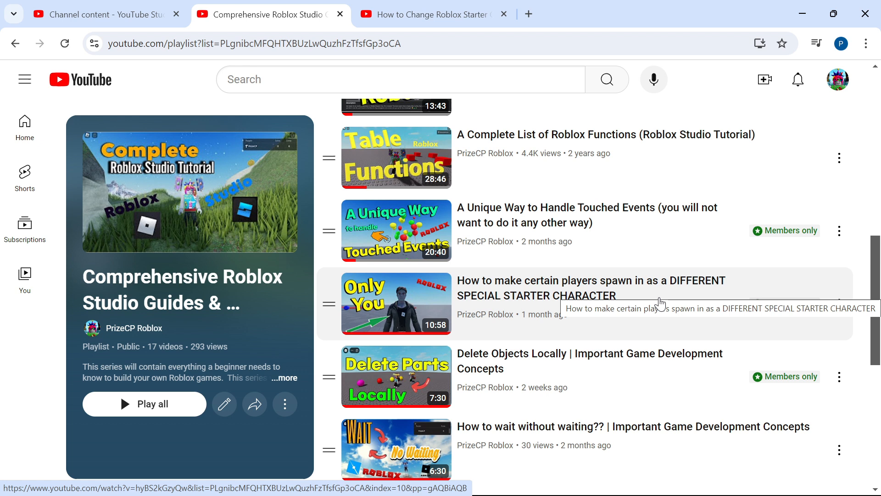
pyautogui.moveTo(669, 324)
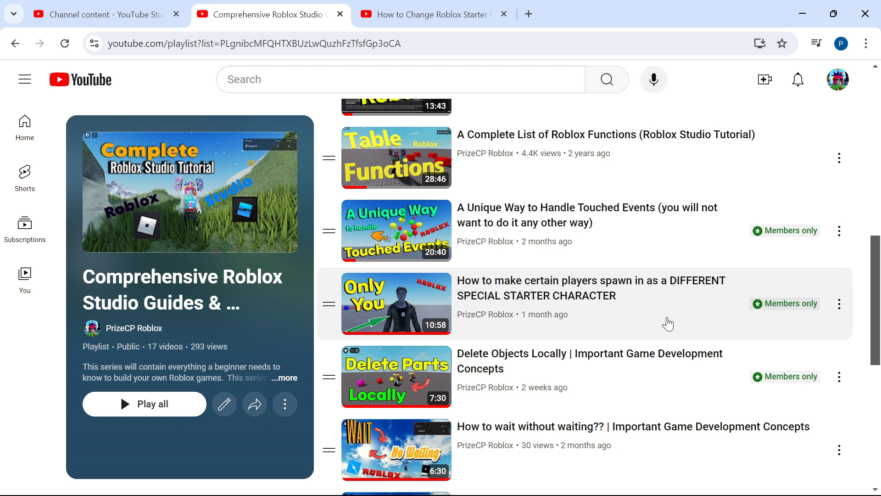
pyautogui.moveTo(647, 322)
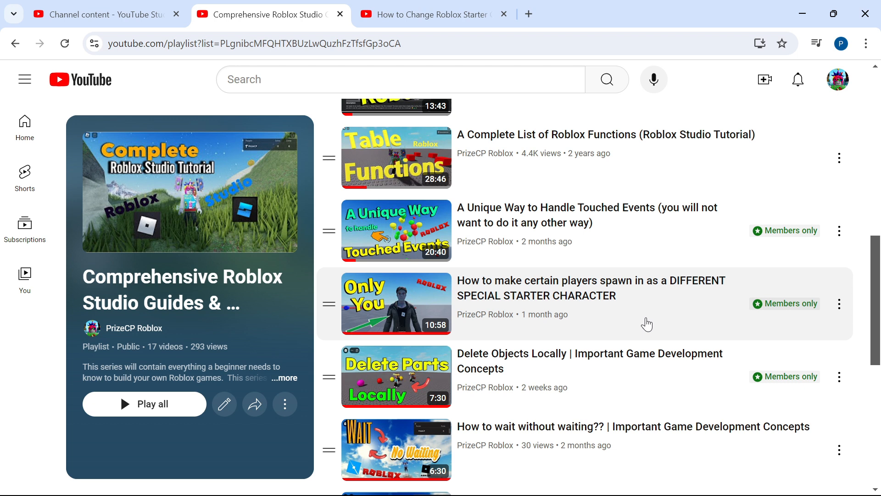